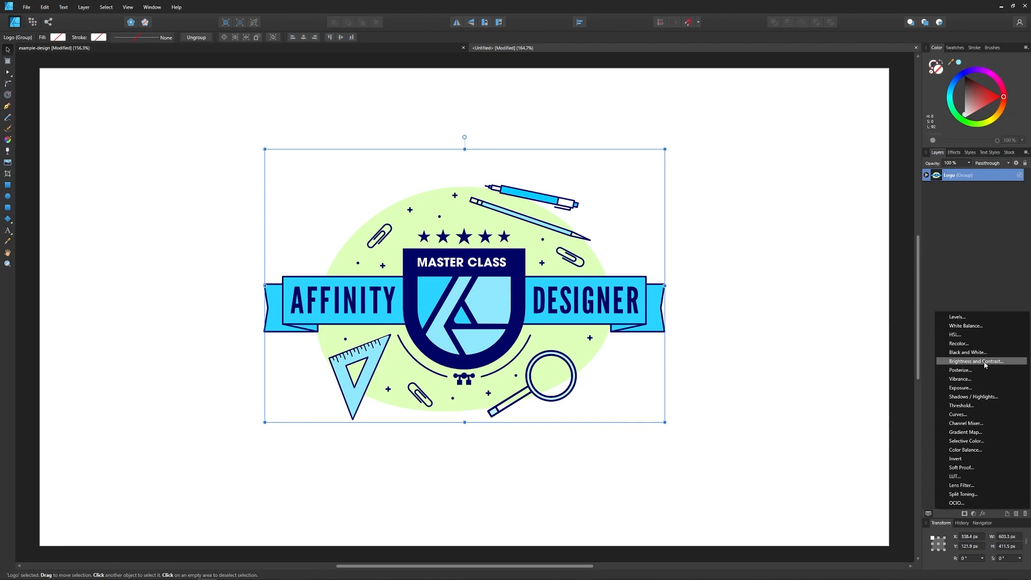
Scroll the V2 launch page down through What's New to the Vector Warp section.
click(974, 361)
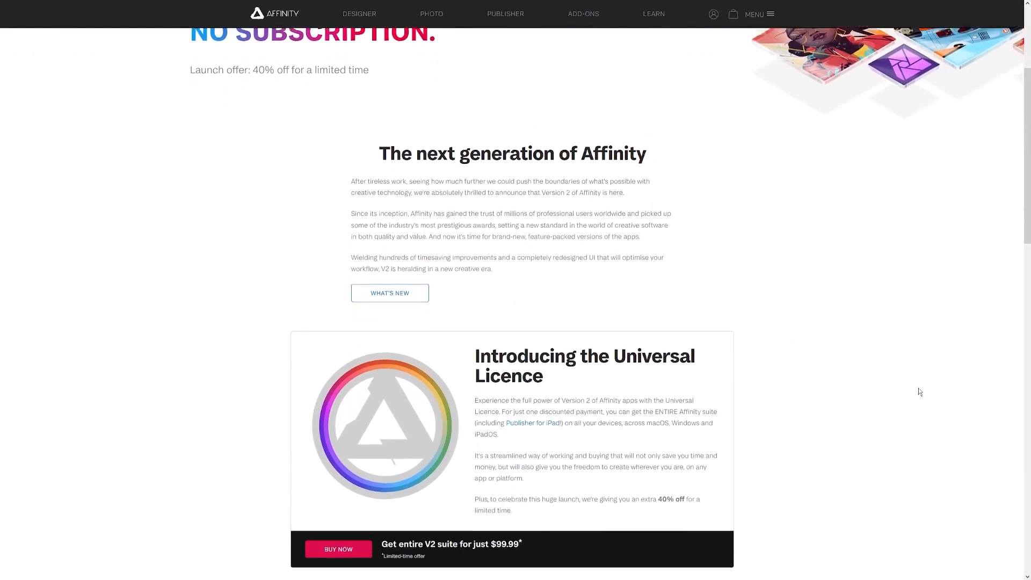
scroll(down, 3)
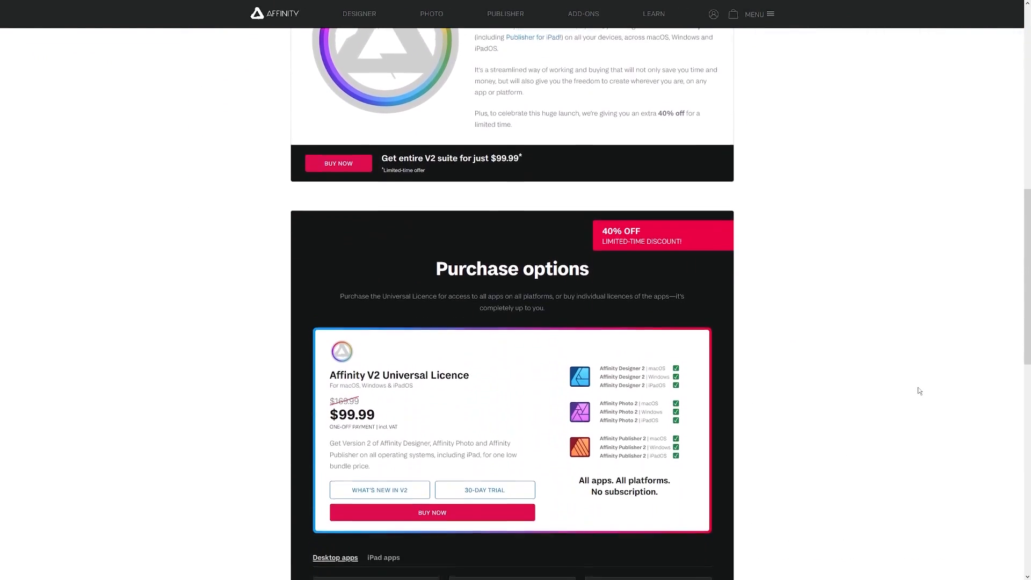
scroll(down, 3)
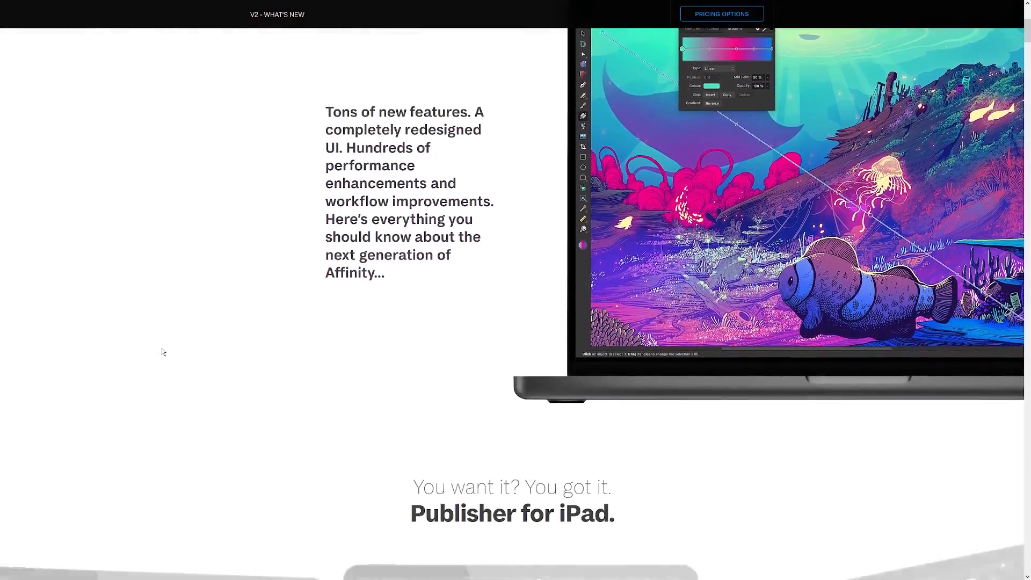
scroll(down, 3)
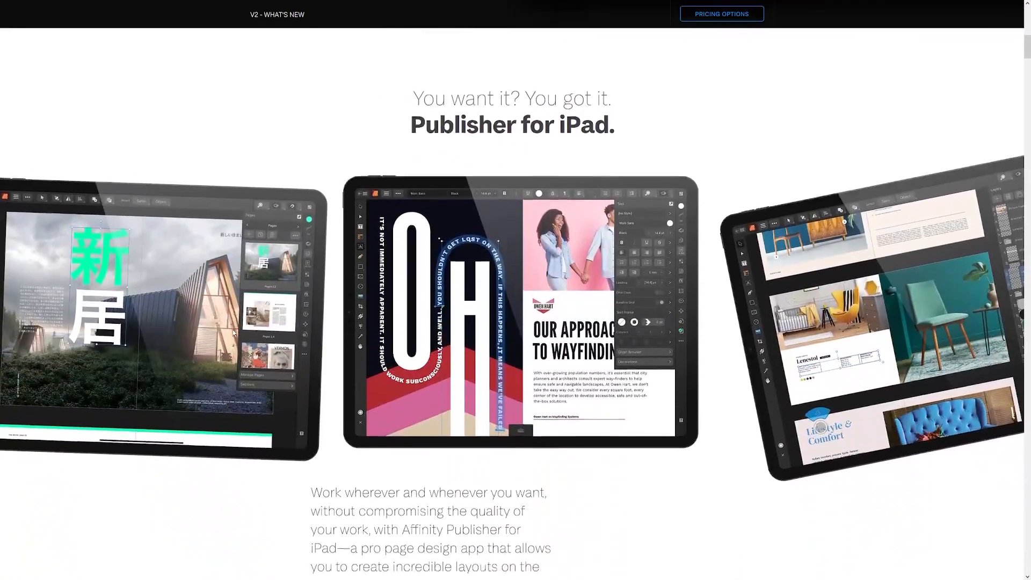
scroll(down, 3)
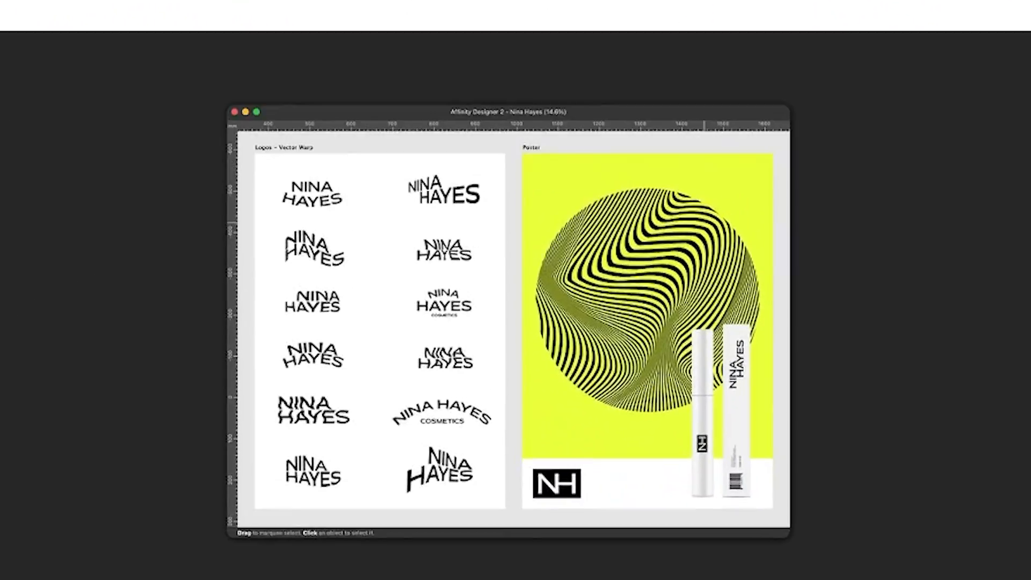
scroll(down, 3)
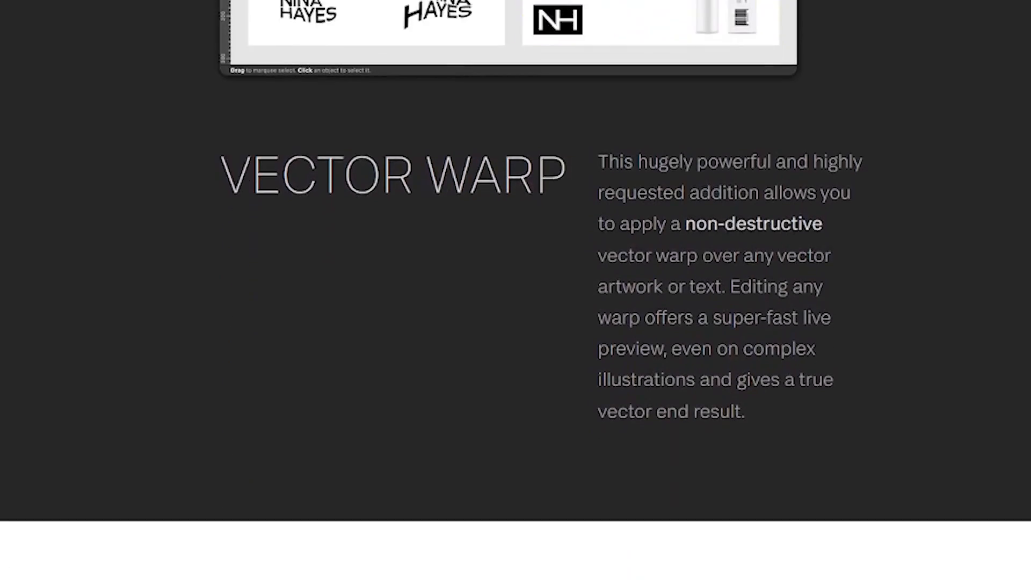
scroll(down, 3)
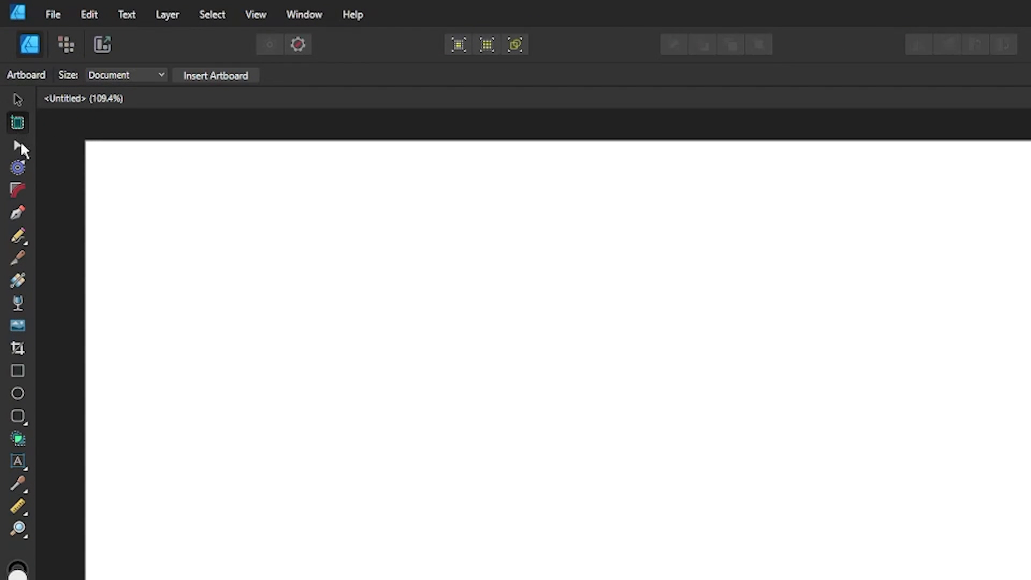
click(17, 167)
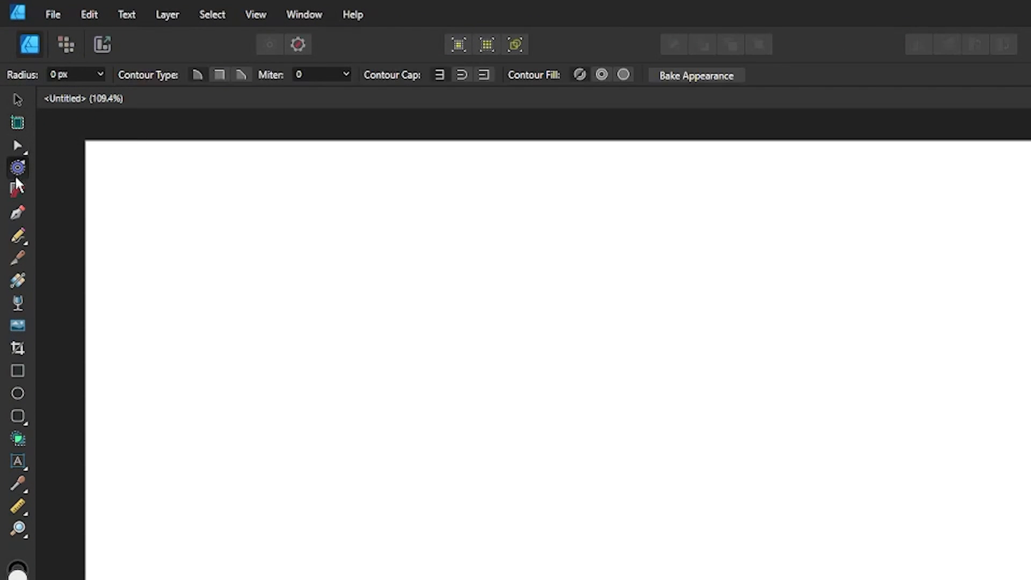
click(17, 189)
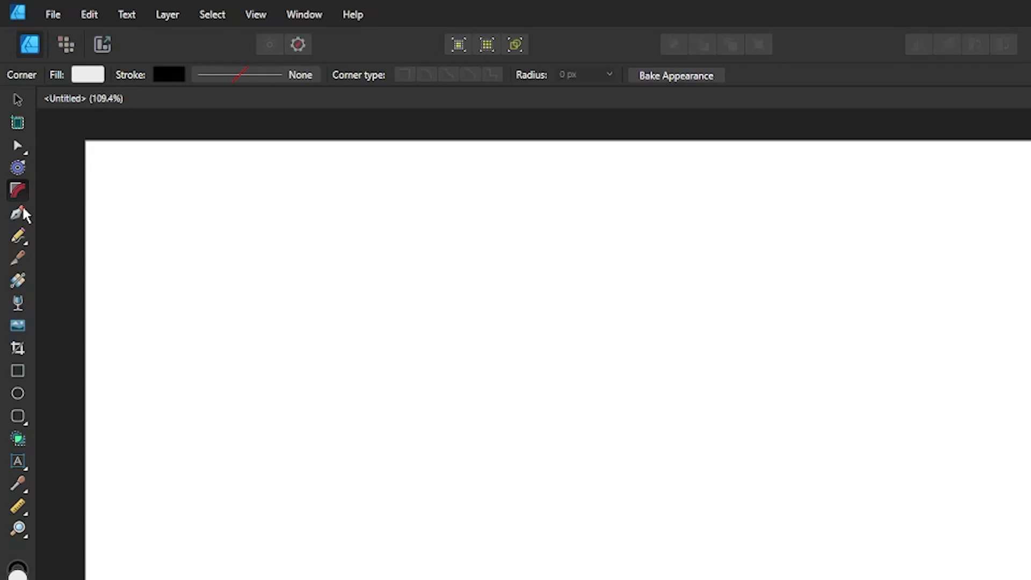
click(17, 213)
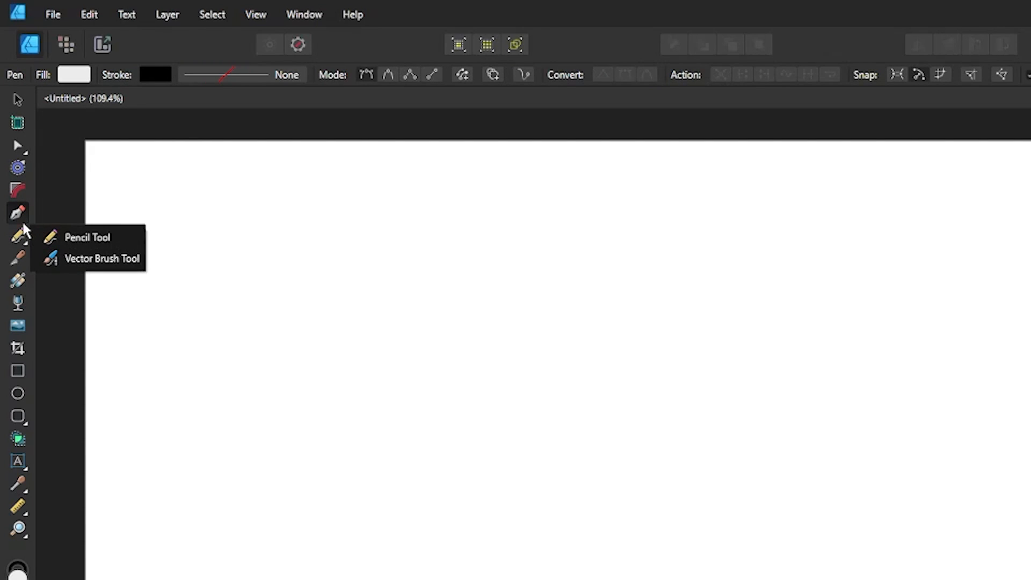
click(102, 258)
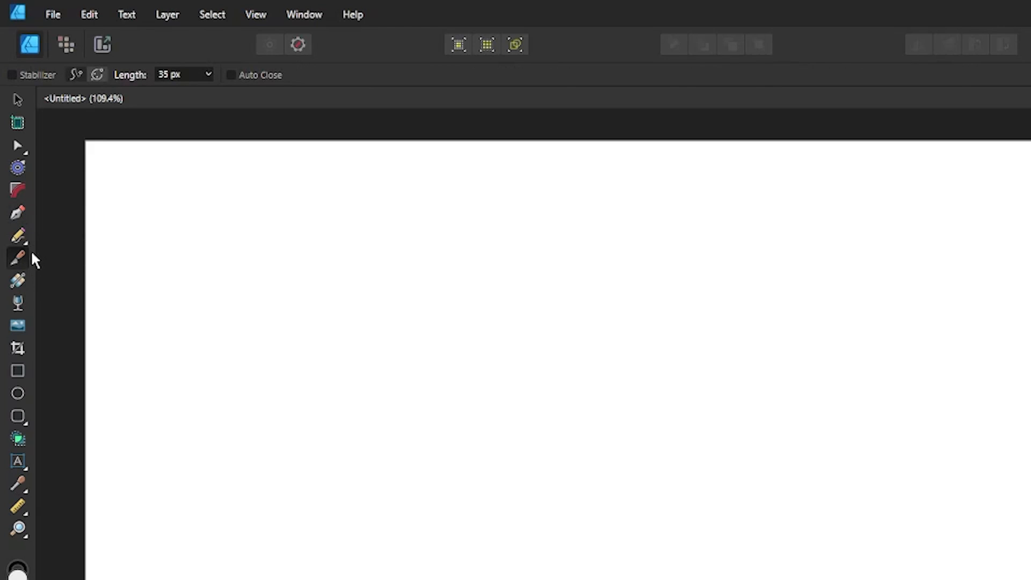
click(16, 280)
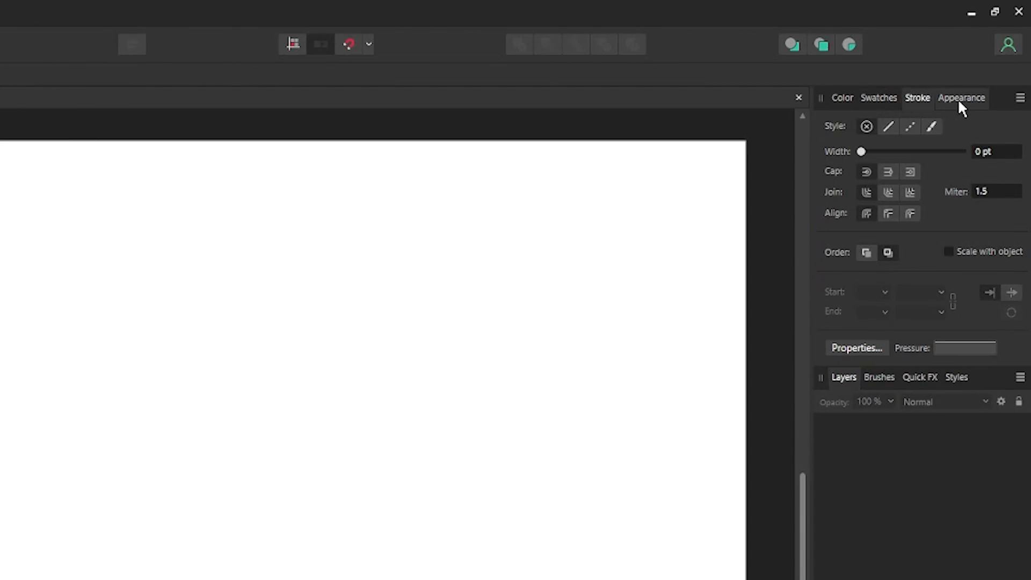
click(960, 97)
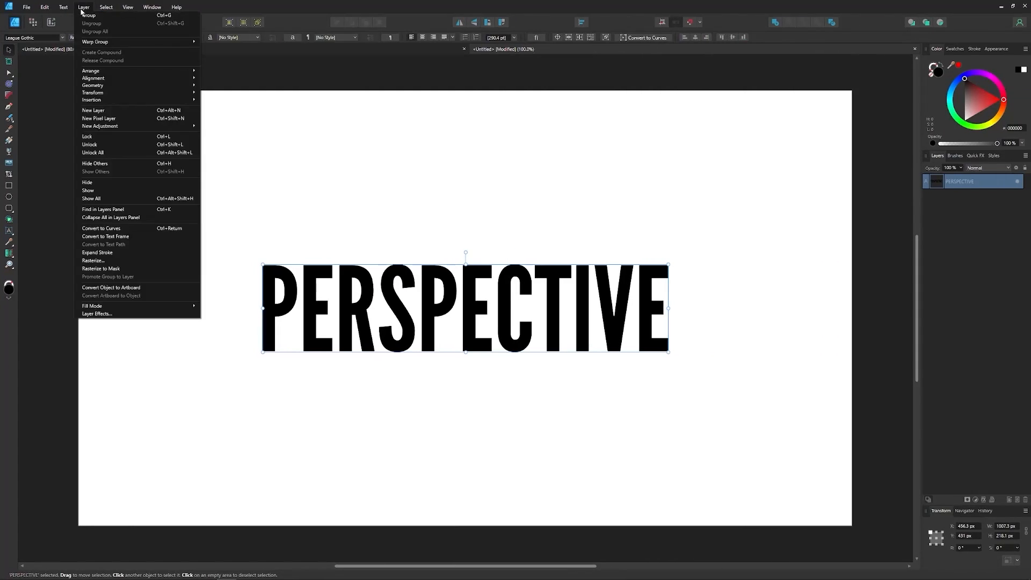
mouse_move(108, 42)
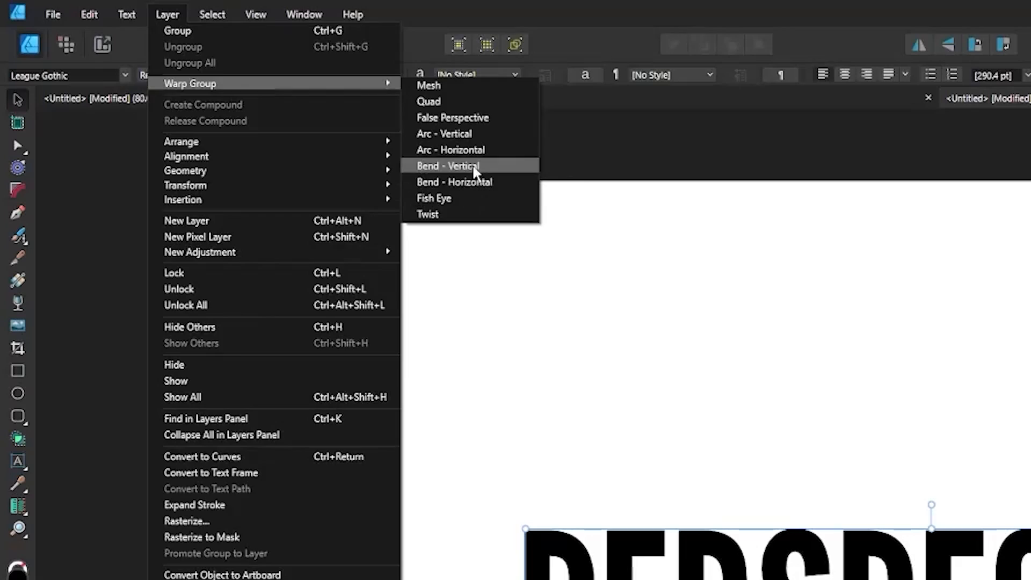
mouse_move(472, 215)
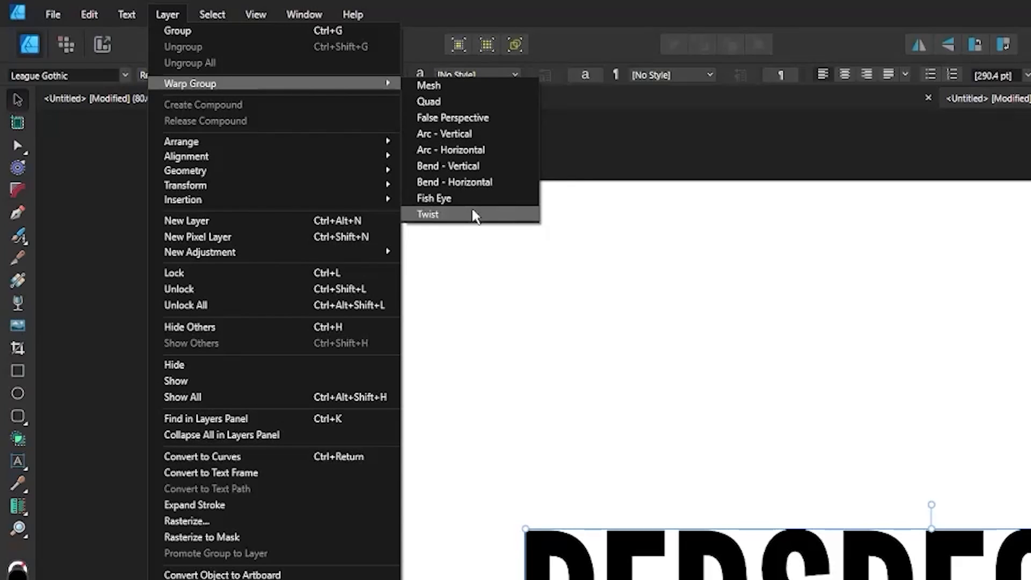
mouse_move(477, 157)
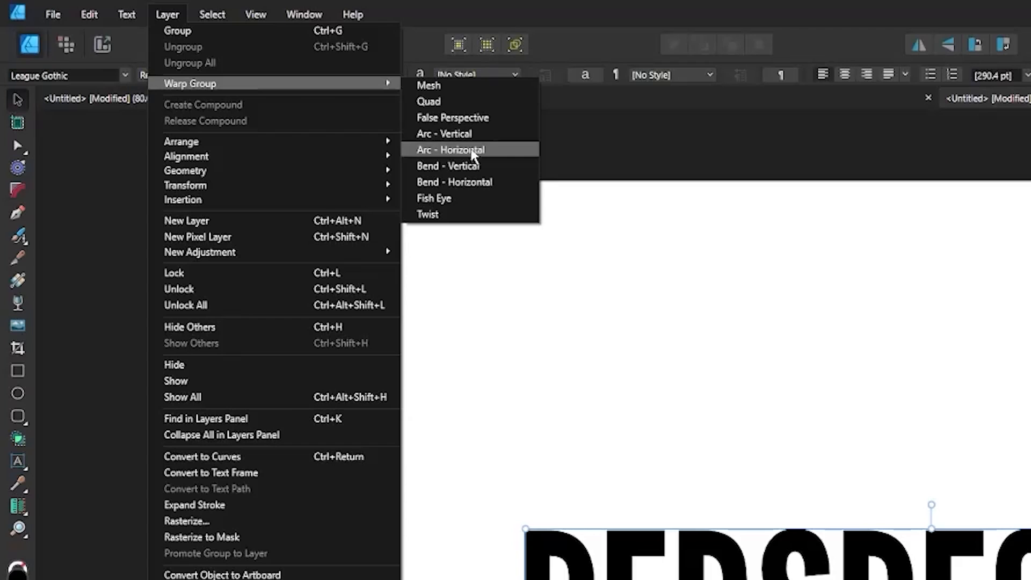
mouse_move(466, 118)
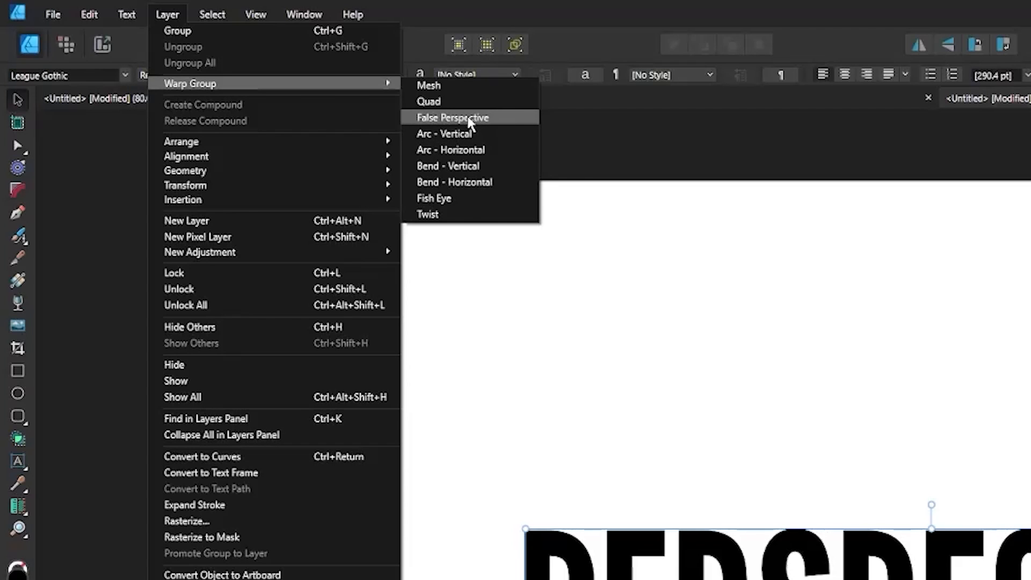
Apply a False Perspective warp to PERSPECTIVE, pulling the left corners outward and tucking the right side in.
click(452, 117)
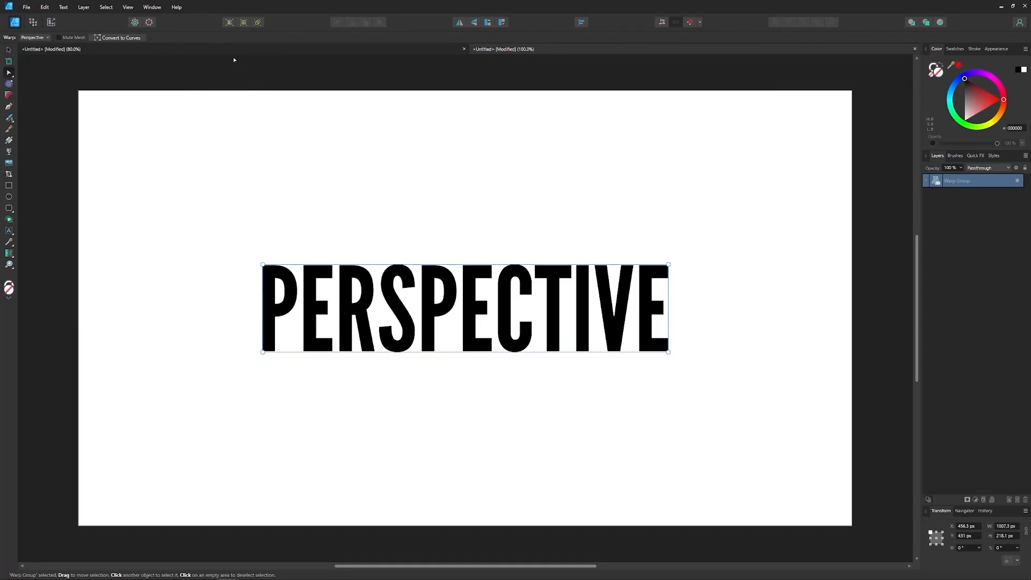
mouse_move(267, 363)
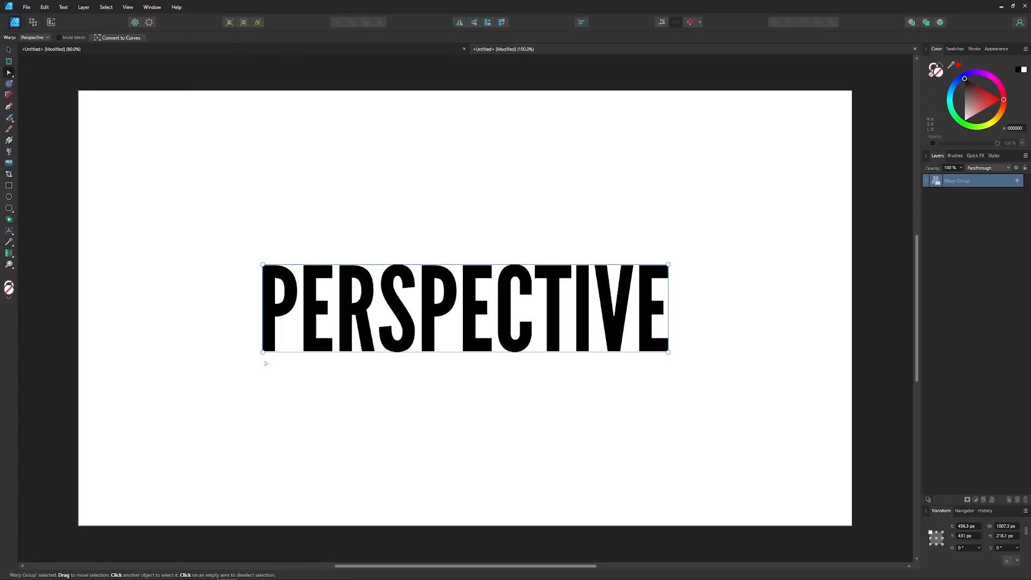
drag(262, 350, 271, 418)
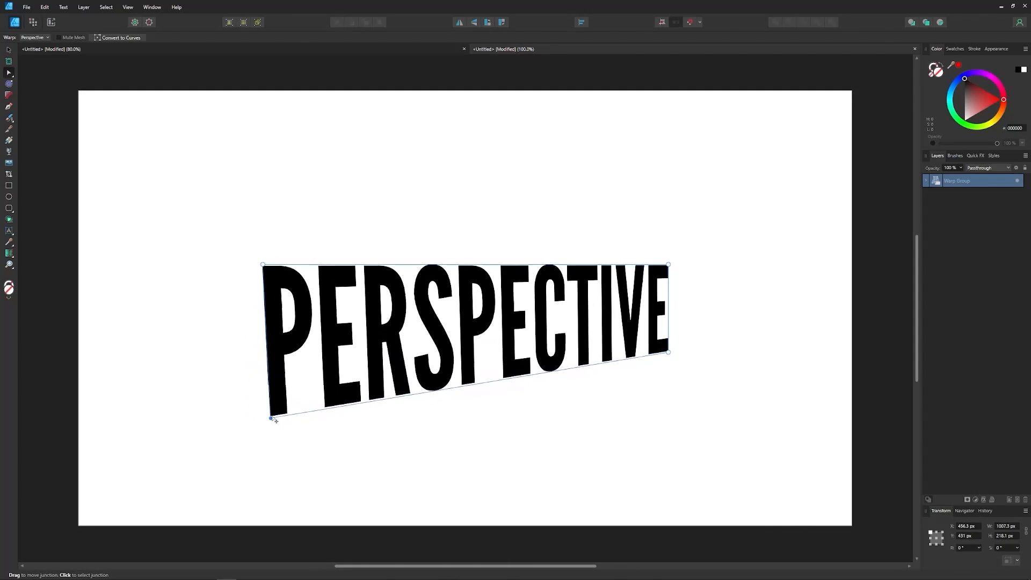
drag(270, 419, 220, 415)
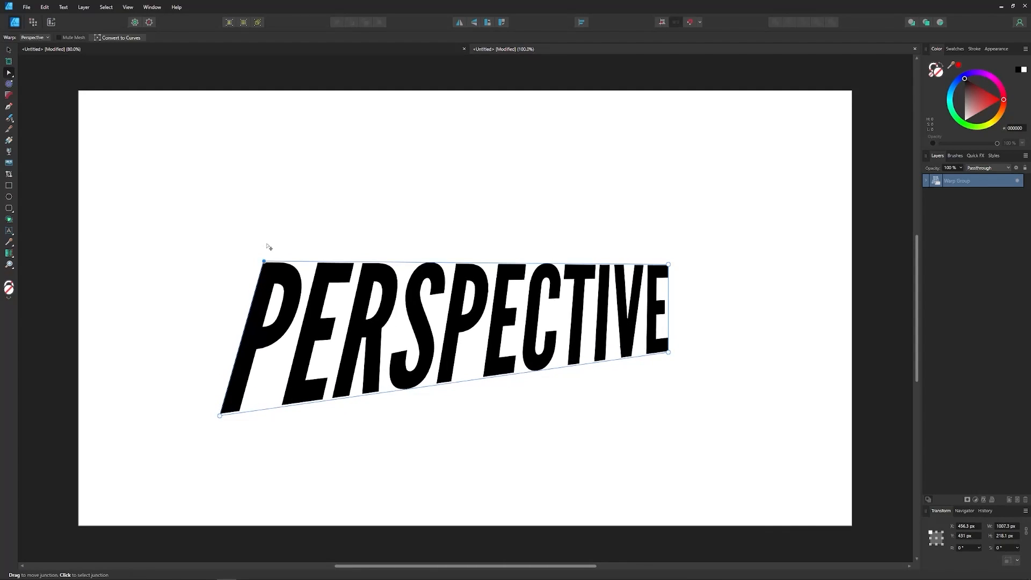
drag(264, 262, 296, 203)
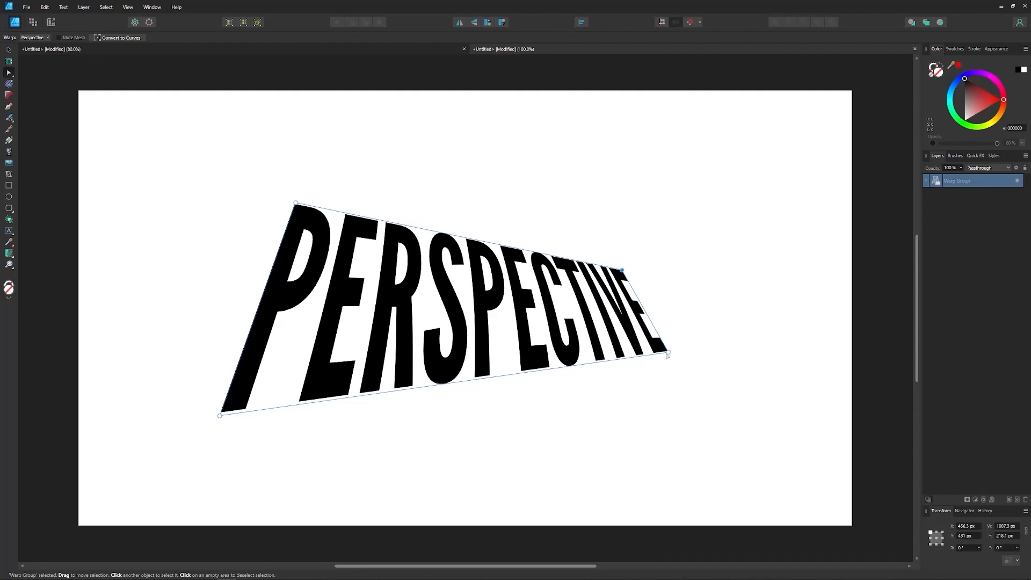
drag(666, 355, 675, 362)
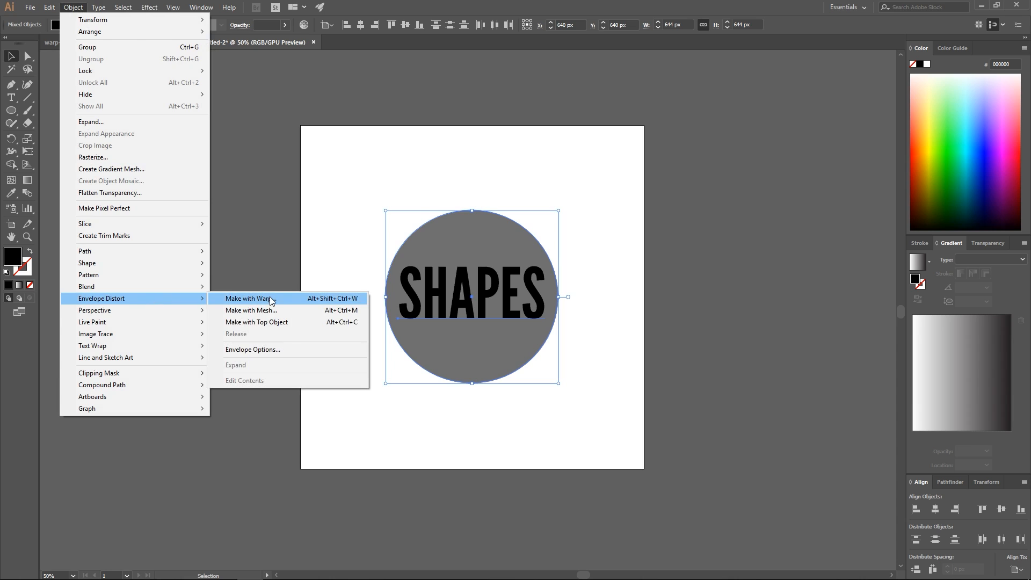
mouse_move(274, 326)
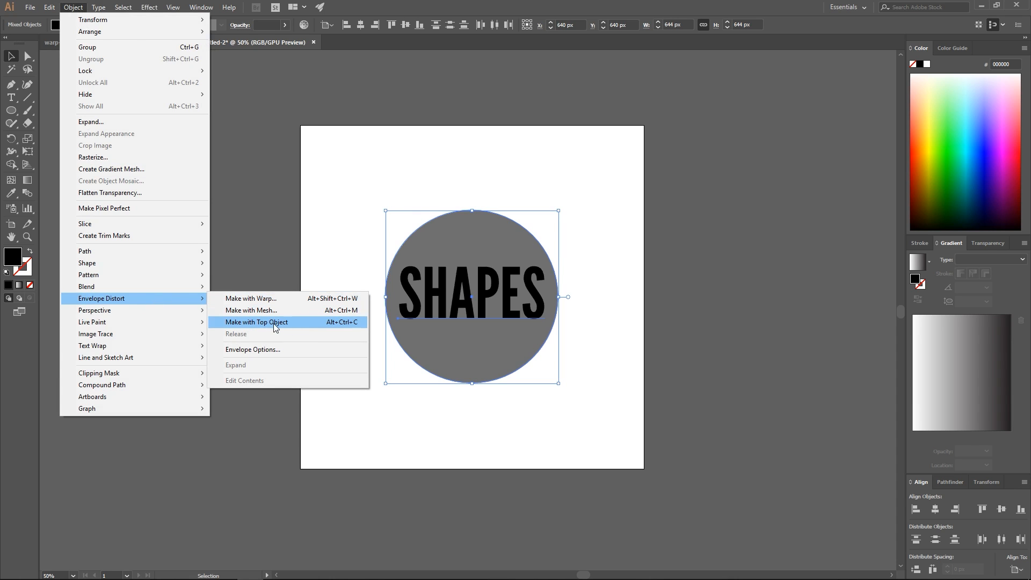
Envelope-distort the SHAPES text with the grey circle as the top object.
click(255, 322)
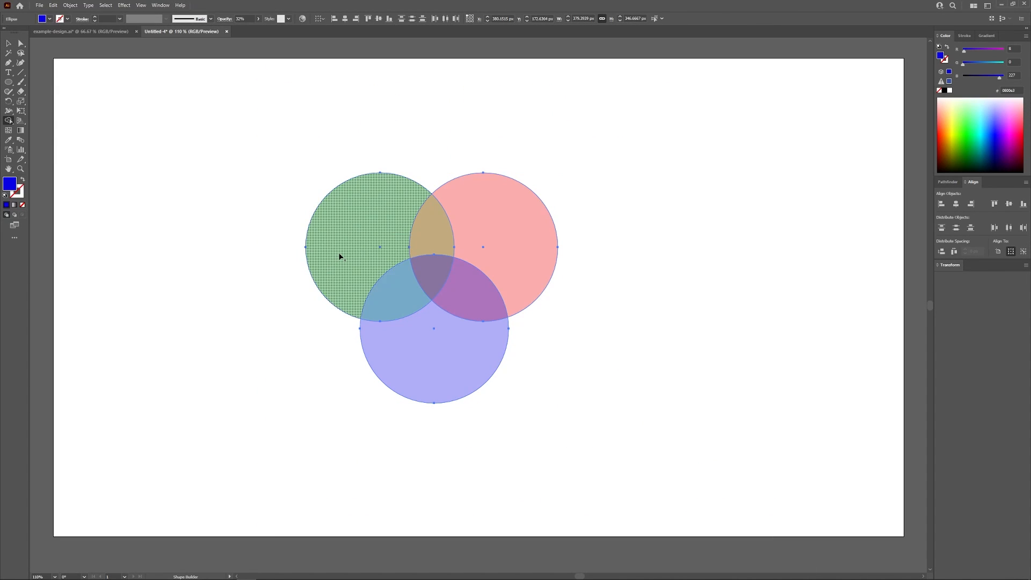
Merge adjoining regions of the three overlapping circles with the Shape Builder tool.
drag(355, 236, 411, 345)
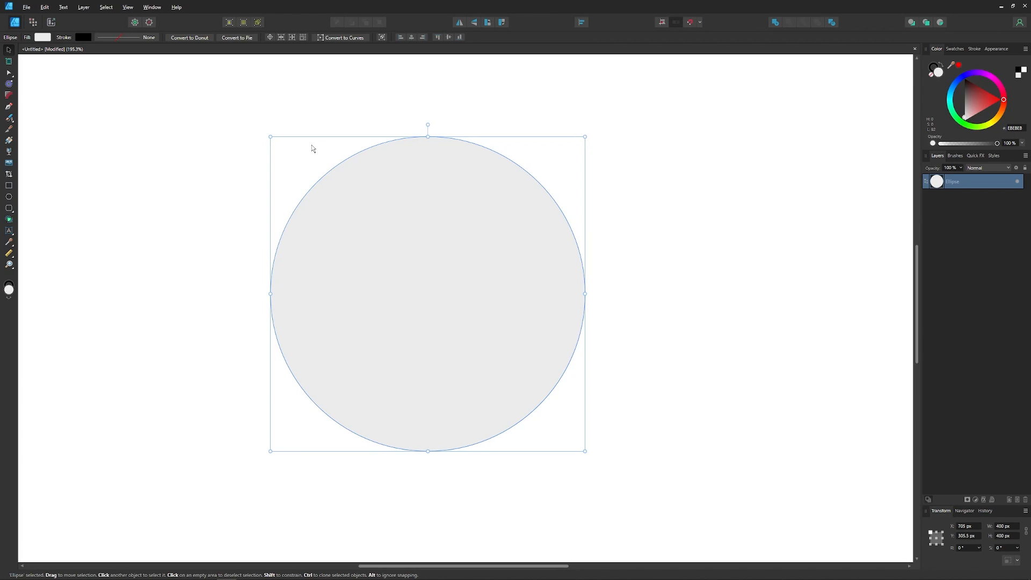
mouse_move(561, 436)
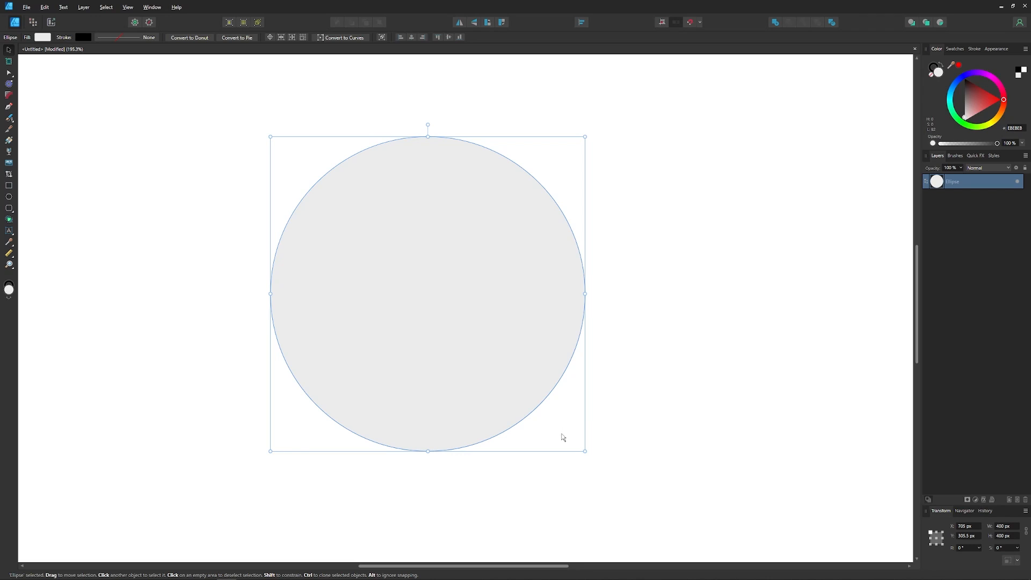
mouse_move(441, 338)
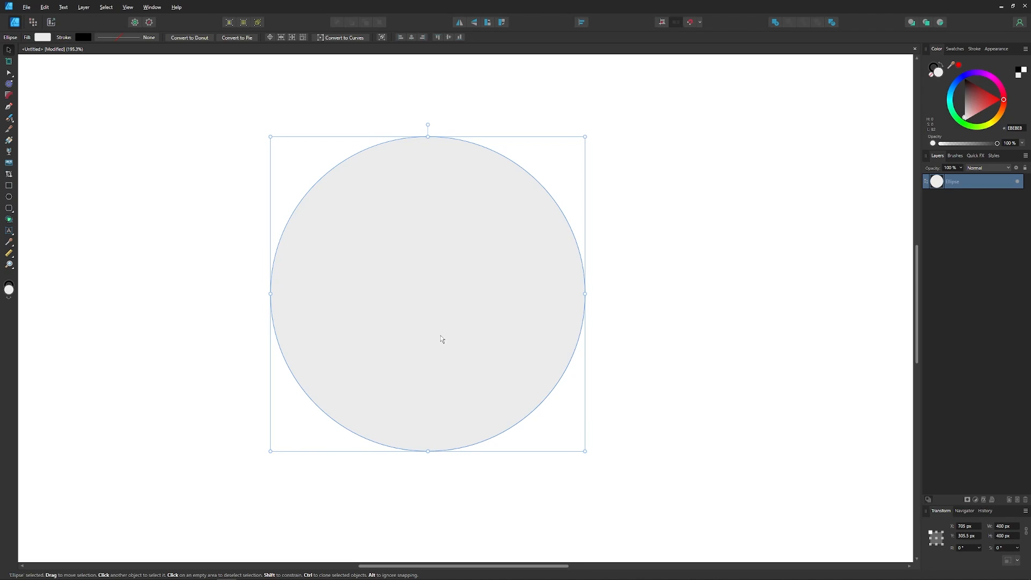
mouse_move(453, 273)
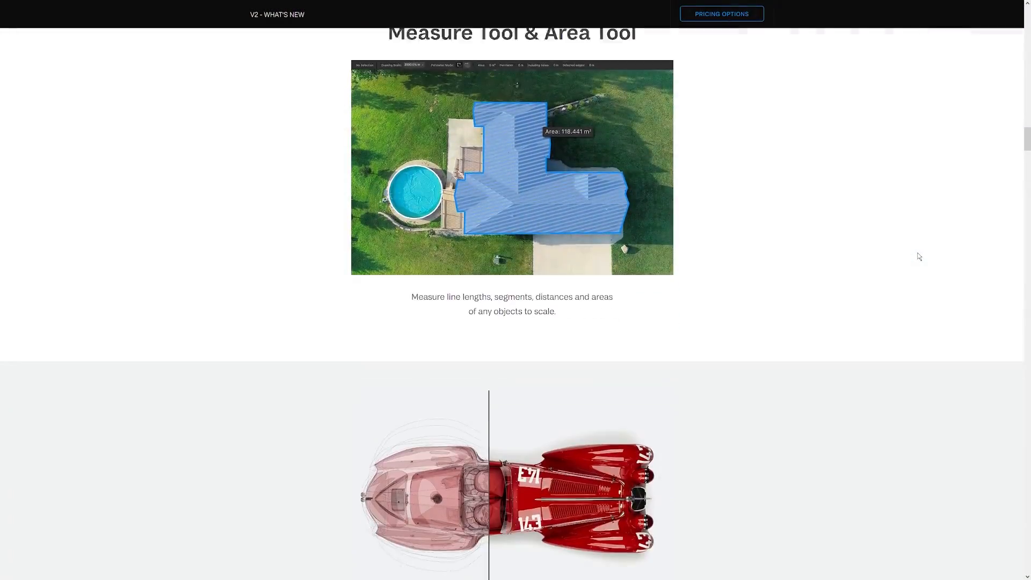
Scroll the What's New page down to DXF / DWG Import and the Affinity Photo 2 section.
scroll(down, 3)
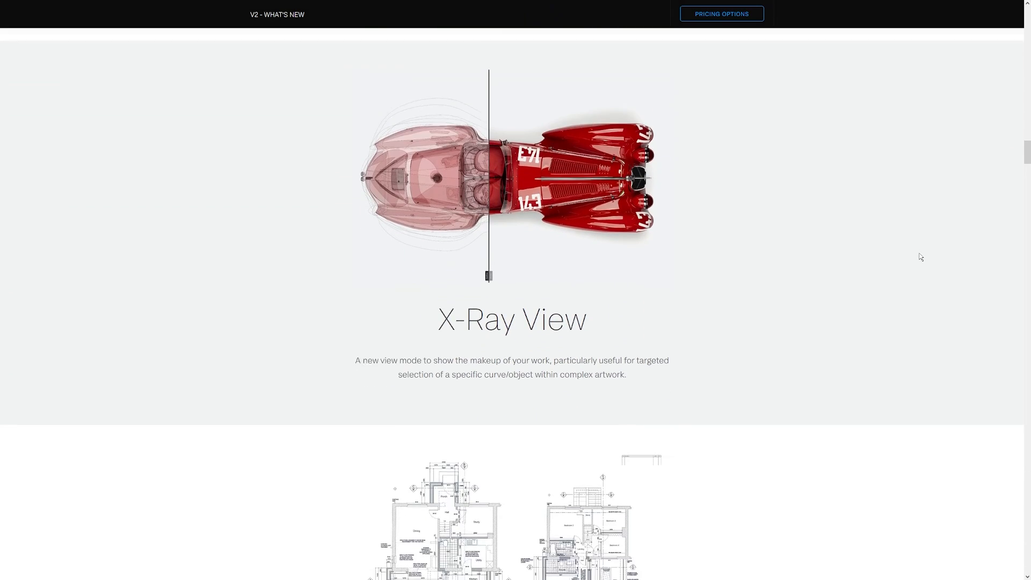
scroll(down, 3)
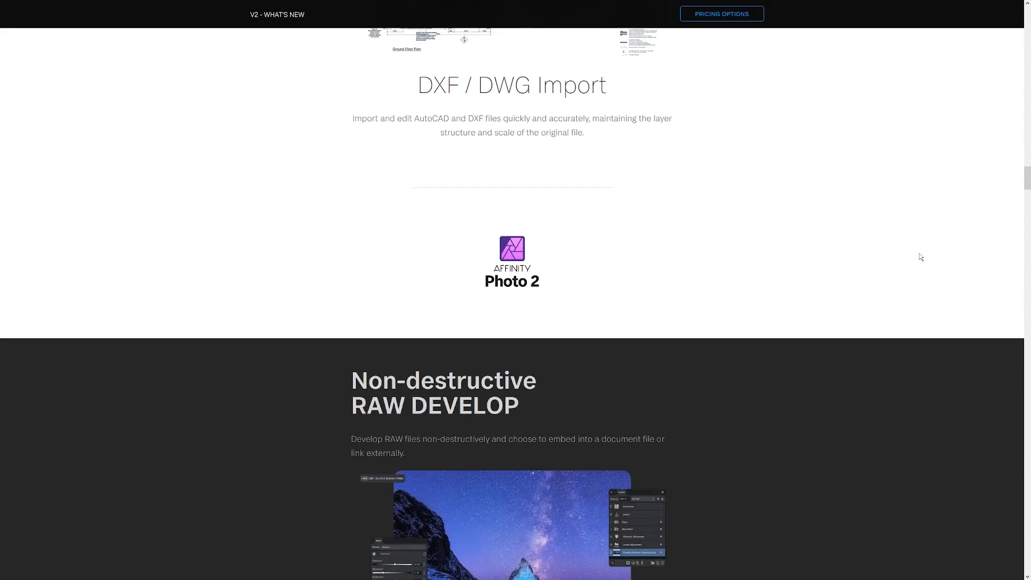